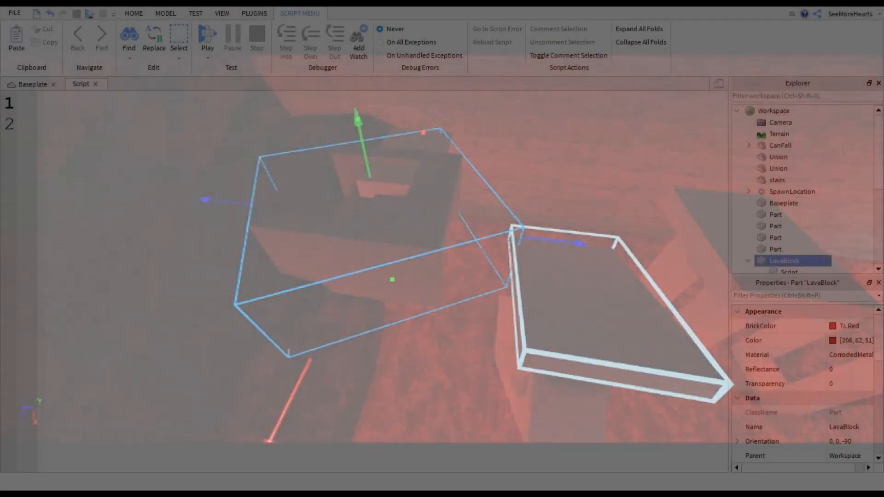
Step: Add the credit comment '-- Kill script by Heath Ha' at the top of the LavaBlock script
text(-- Kill script by Heath Haskins)
text(function kill_player(part))
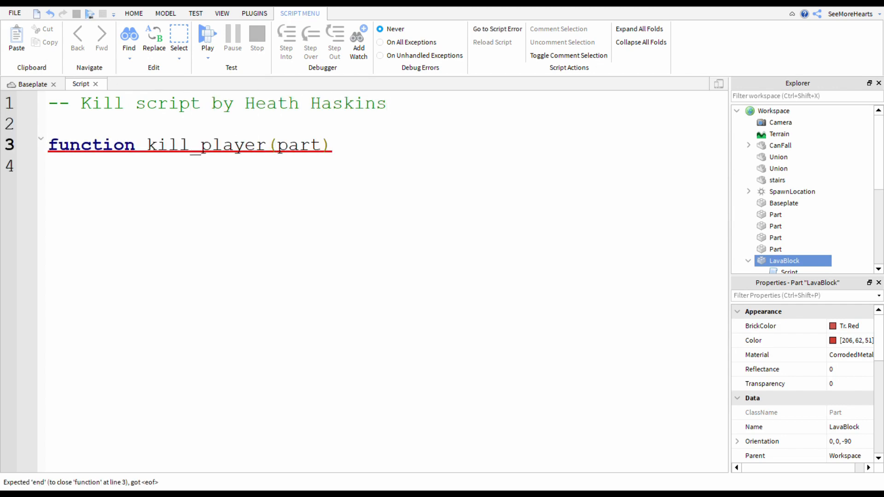
click(207, 34)
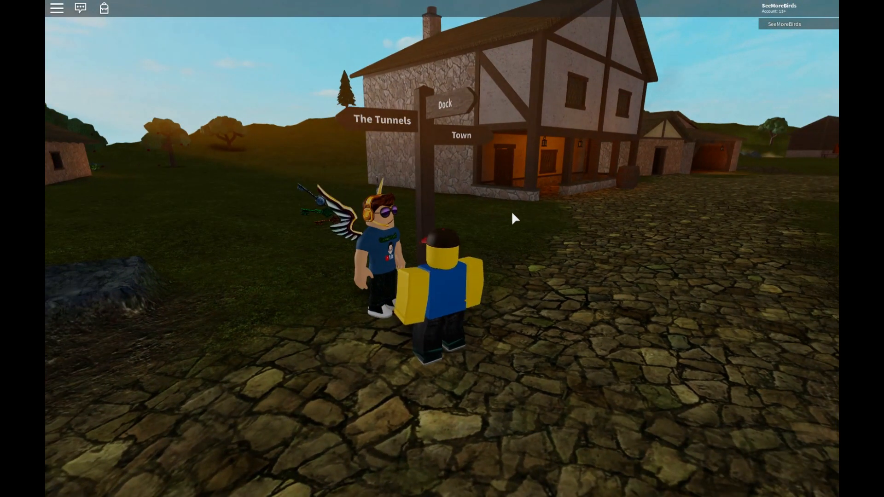
mouse_move(547, 269)
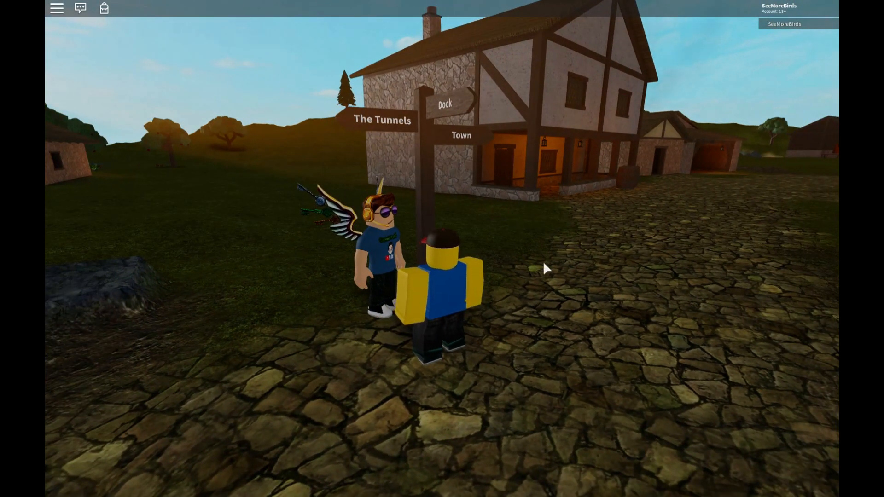